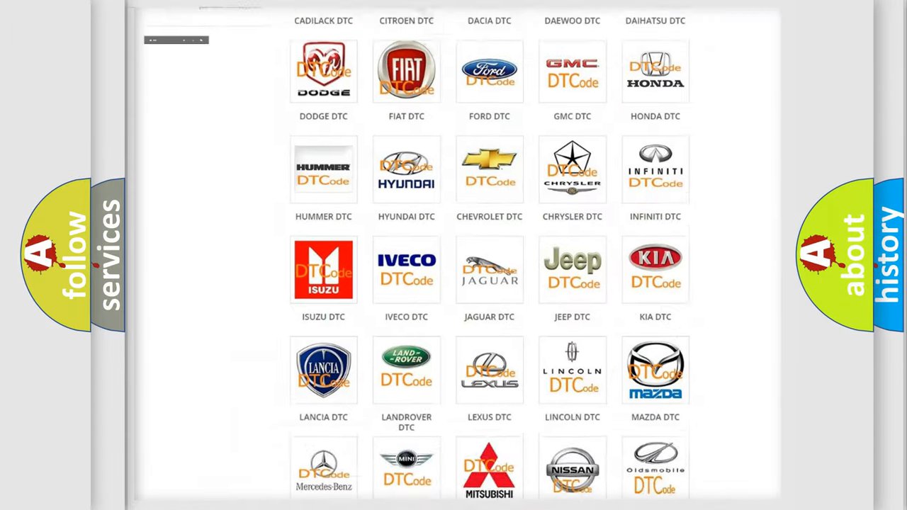
# Open Pontiac DTC from its logo and scroll through the code subcategory grid and back up.
pyautogui.scroll(3)
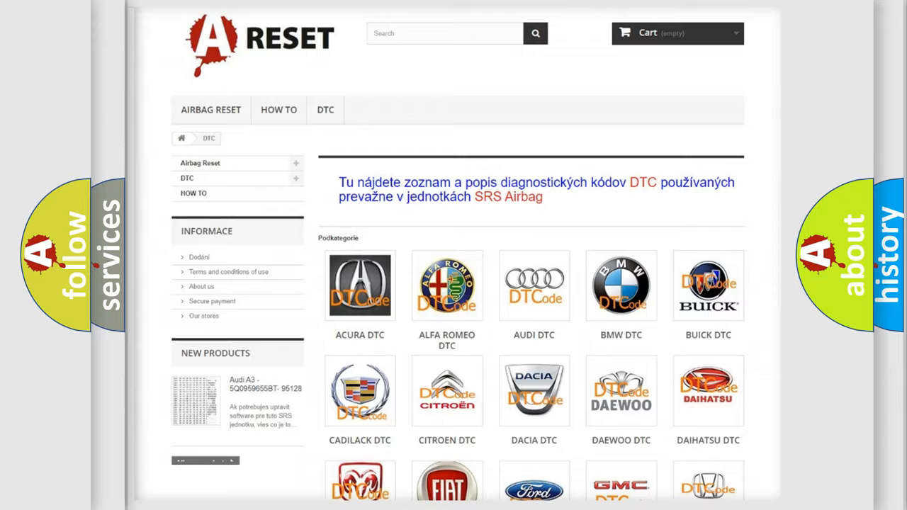
pyautogui.scroll(-3)
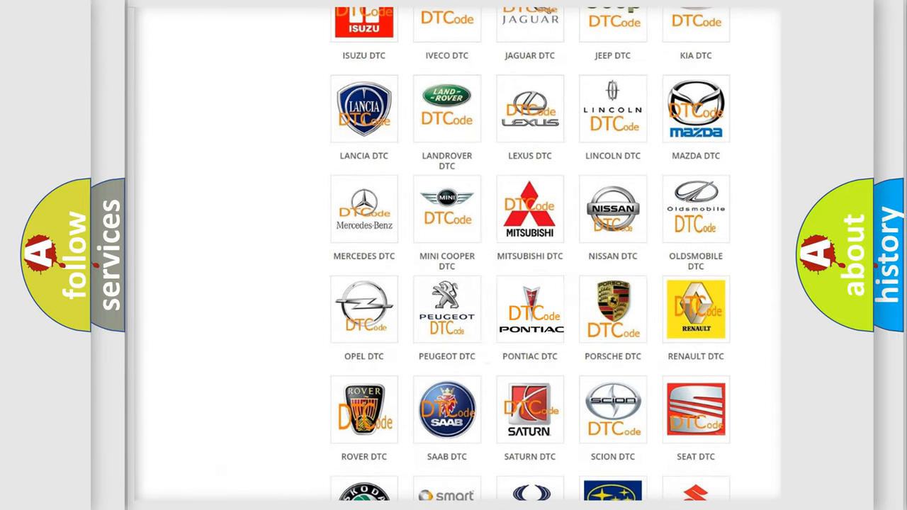
pyautogui.click(530, 309)
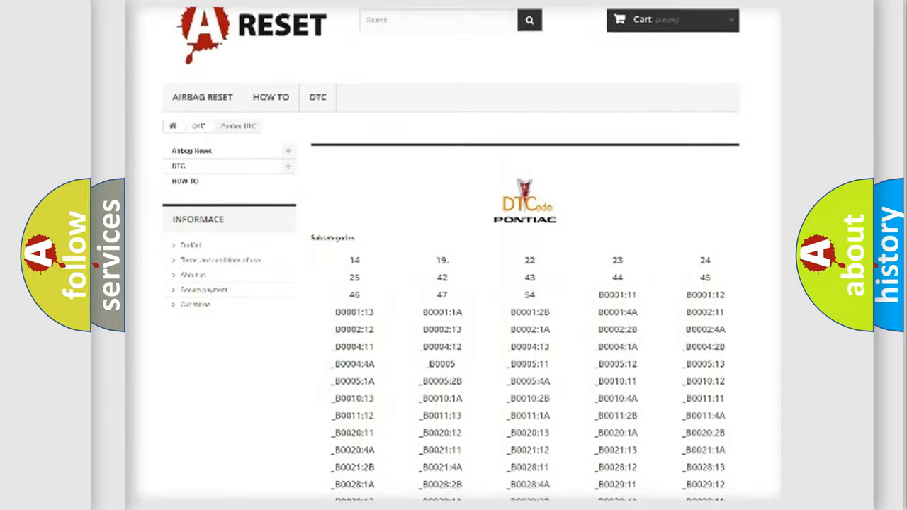
pyautogui.scroll(-3)
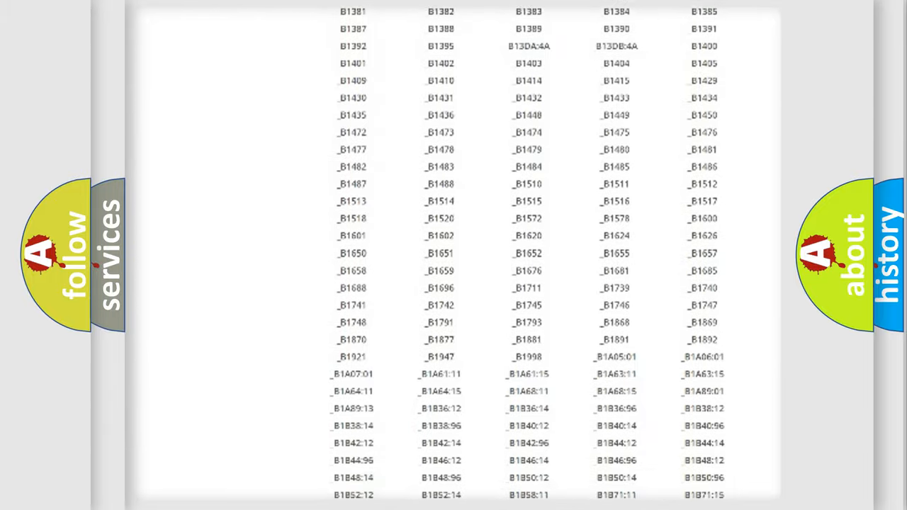
pyautogui.scroll(3)
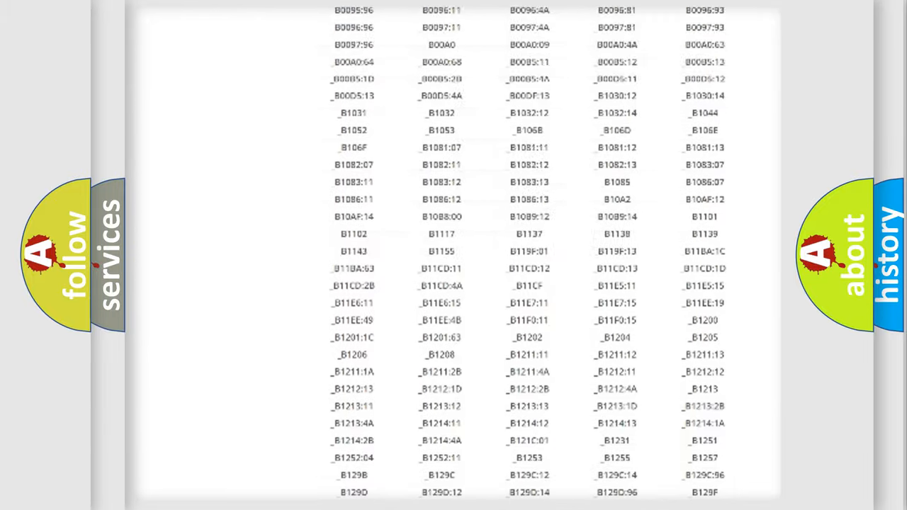
pyautogui.scroll(3)
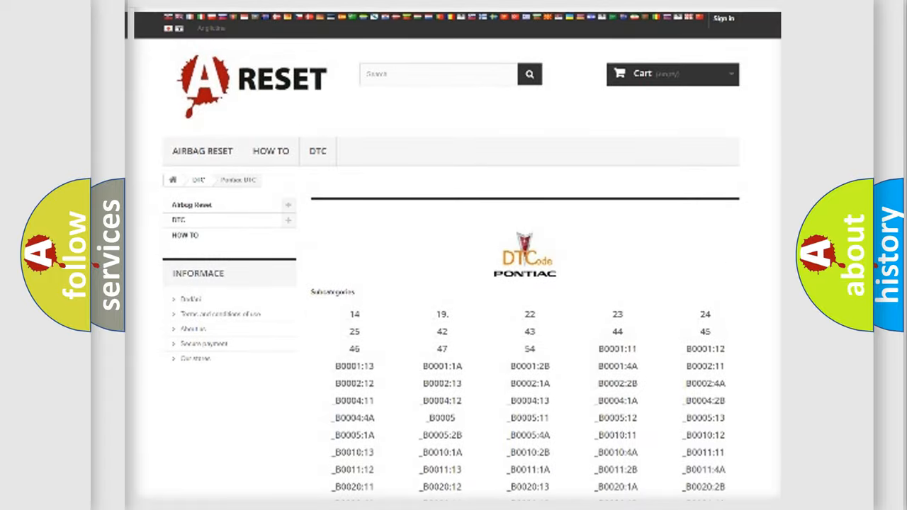